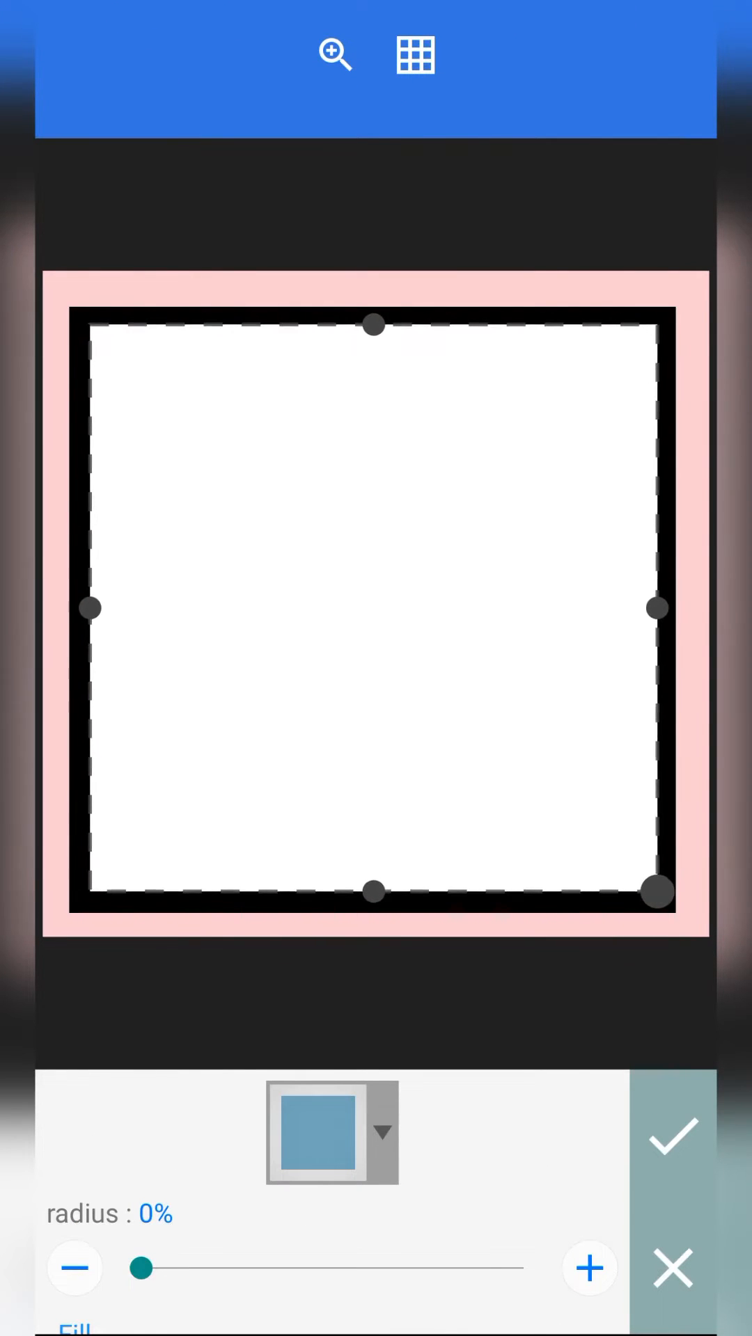
Shrink the inner square frame inside the outer one, leaving a white gap, and apply.
left_click(671, 1137)
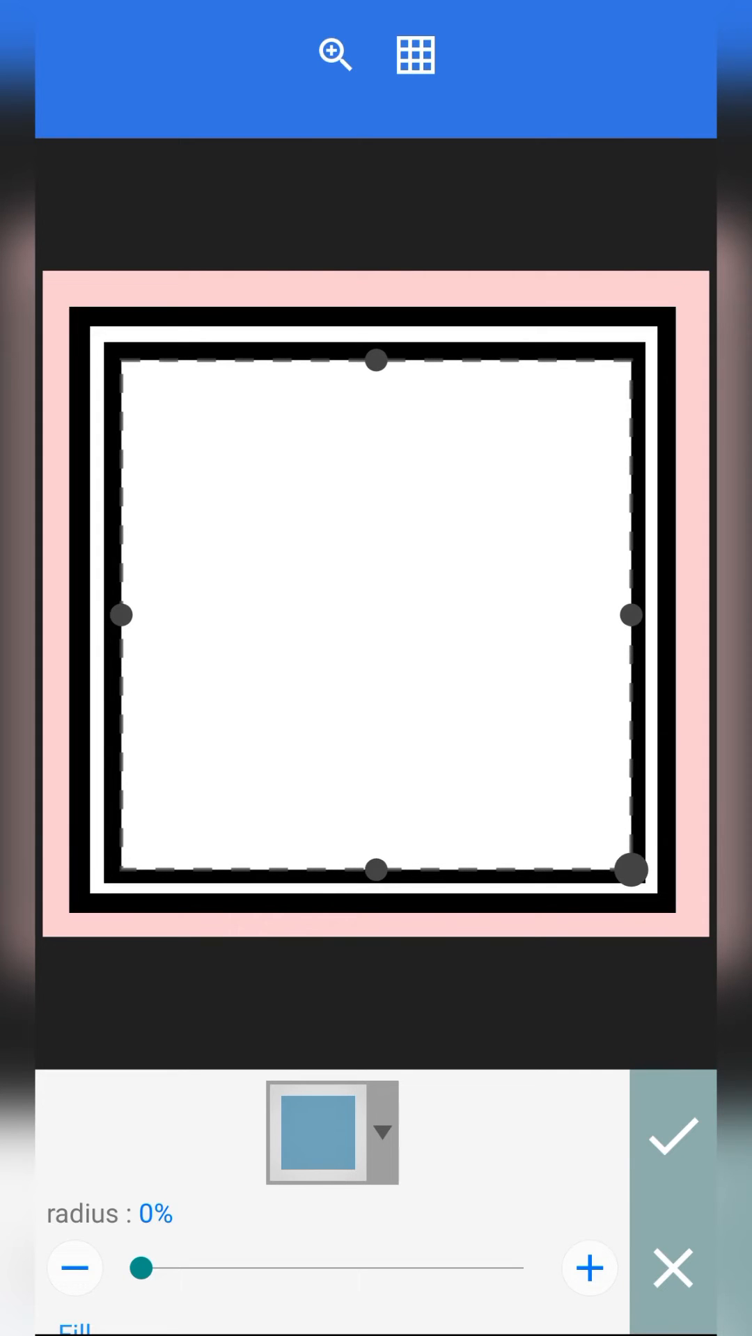
left_click(670, 1136)
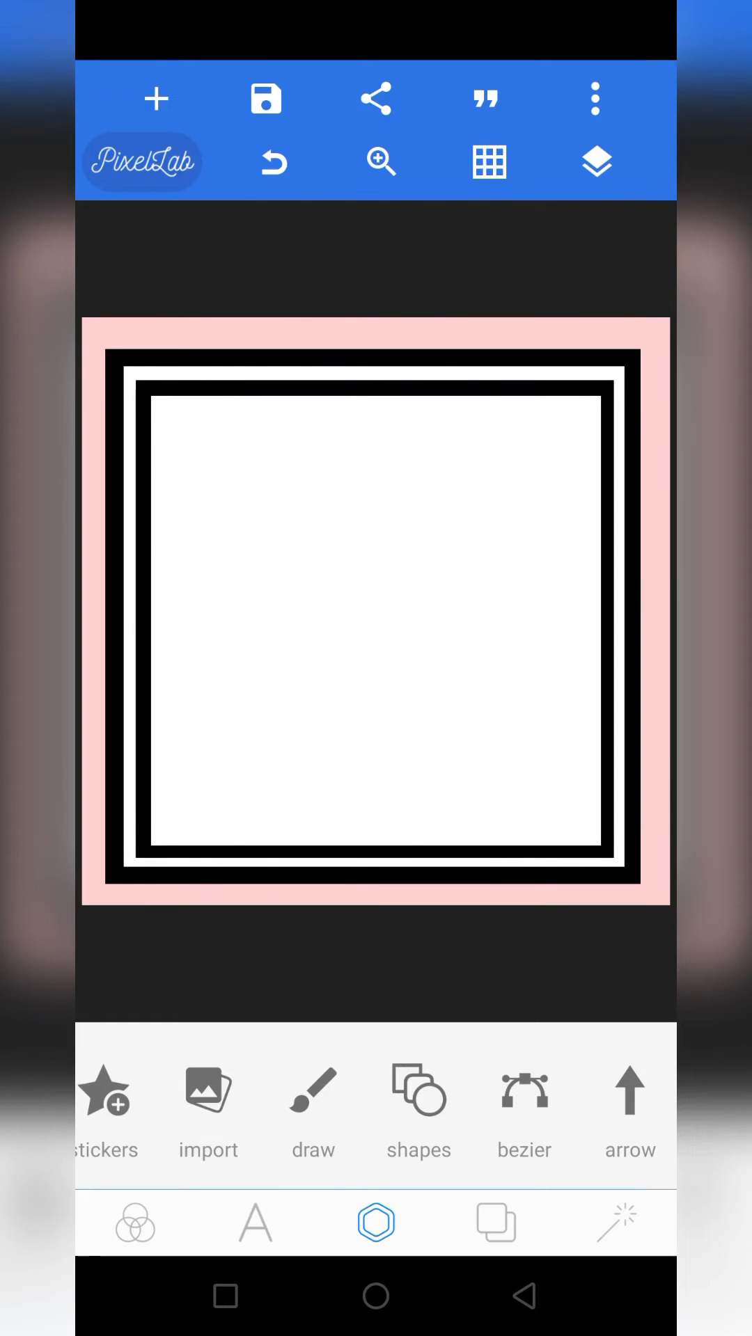
left_click(595, 162)
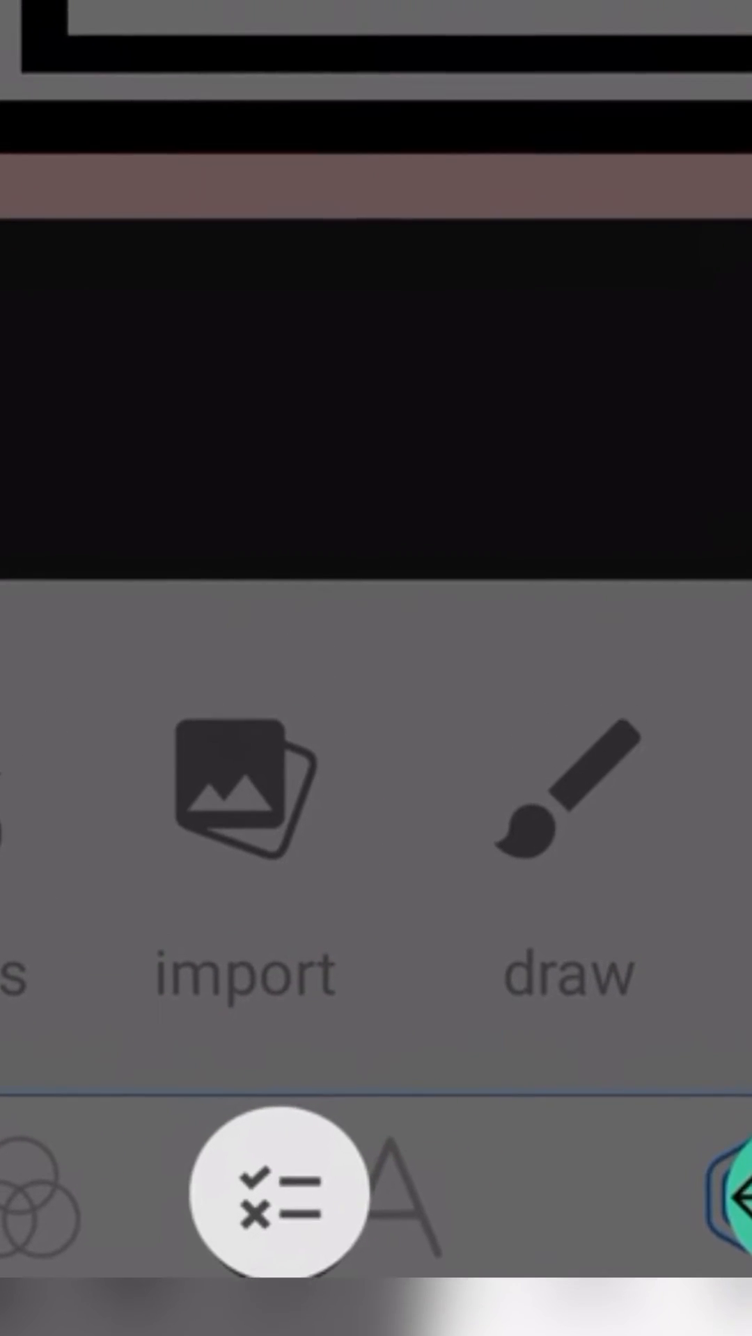
Select the top frame layer and the remaining three in the layers list.
left_click(265, 1222)
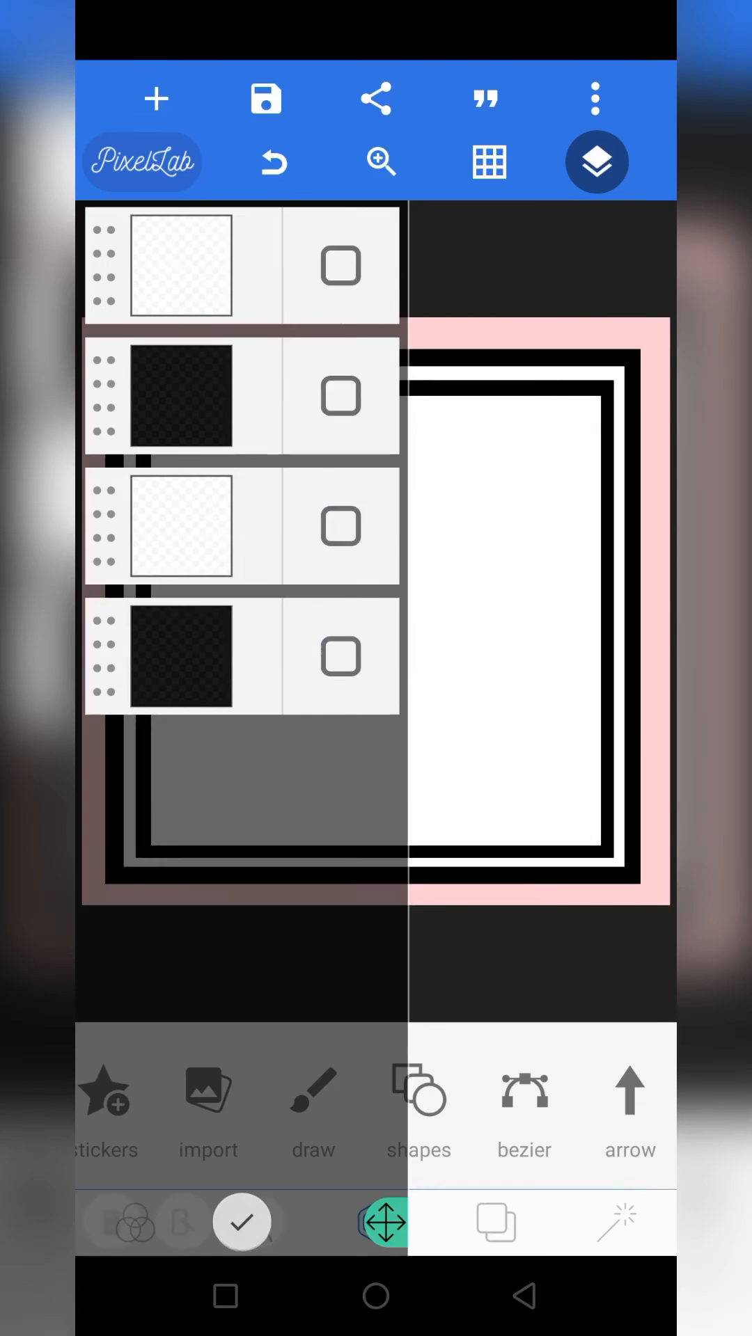
left_click(340, 265)
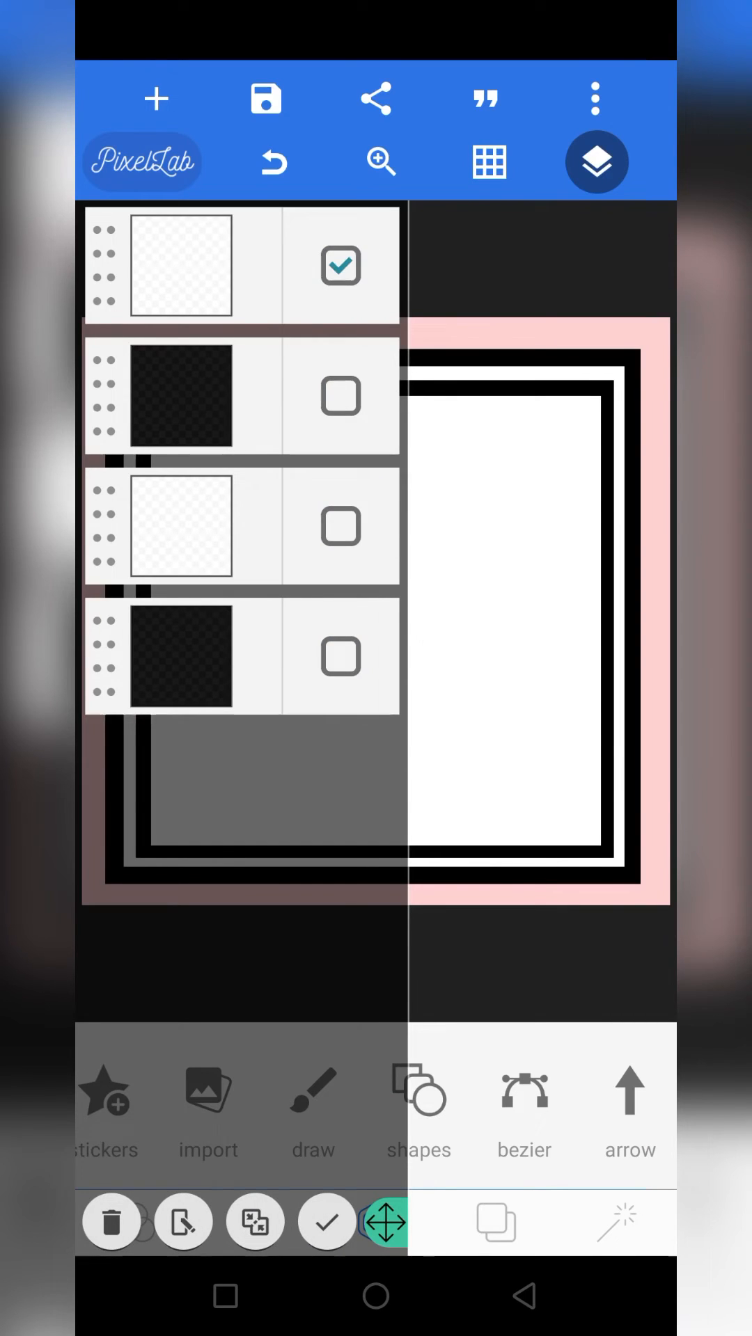
left_click(254, 1222)
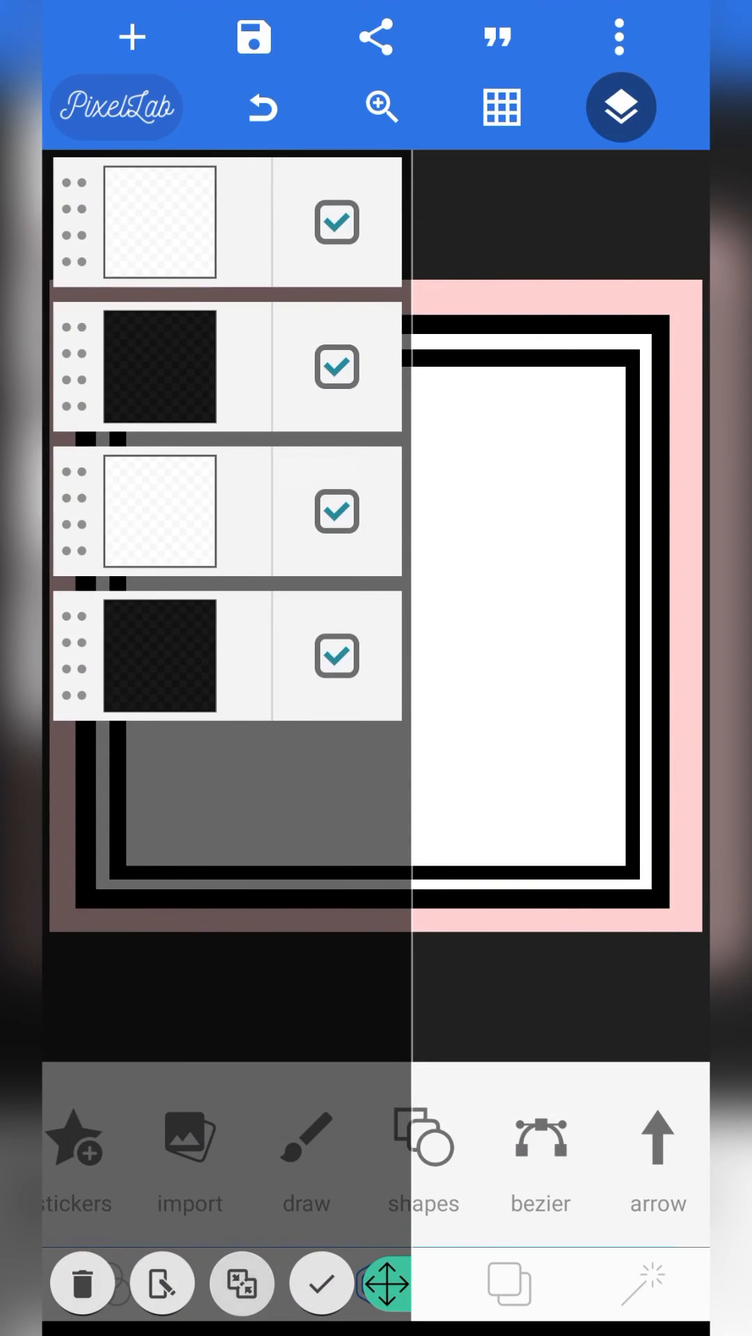
Merge the four selected frame layers into one object and confirm with OK.
left_click(241, 1284)
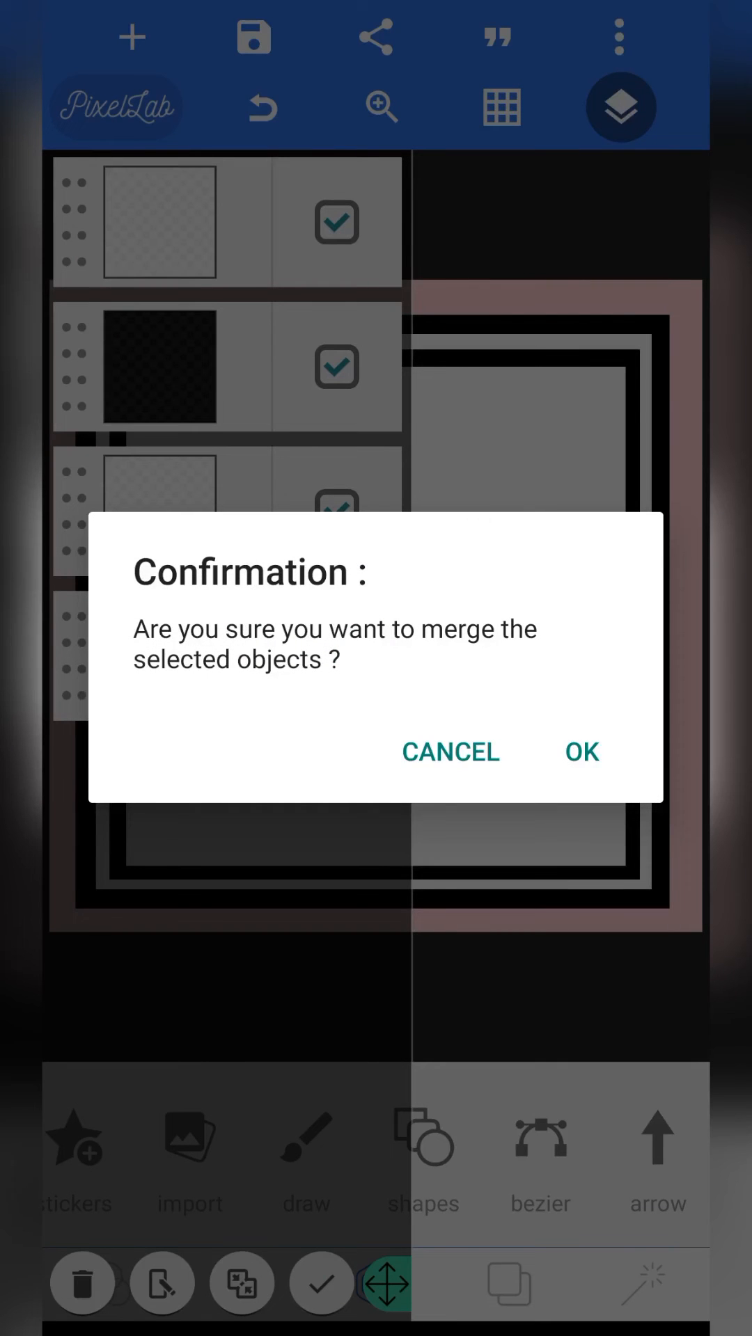
left_click(580, 752)
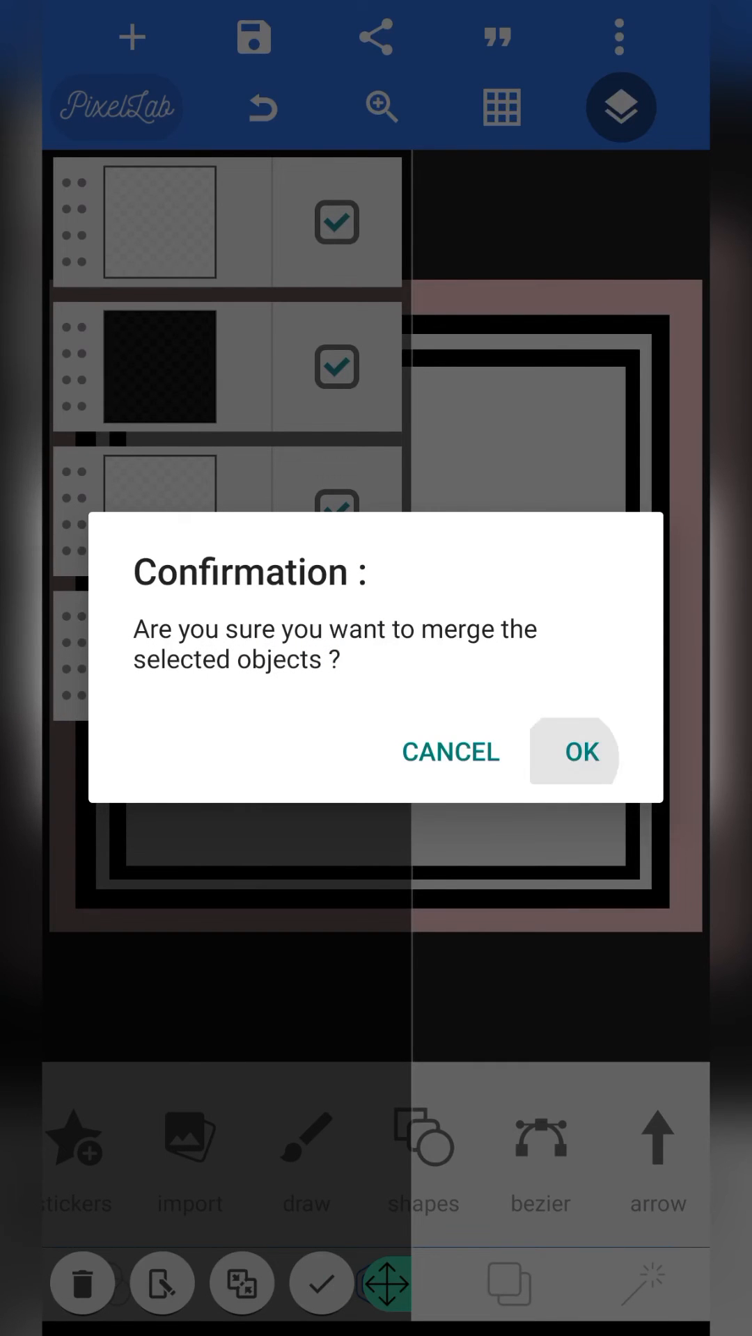
left_click(580, 752)
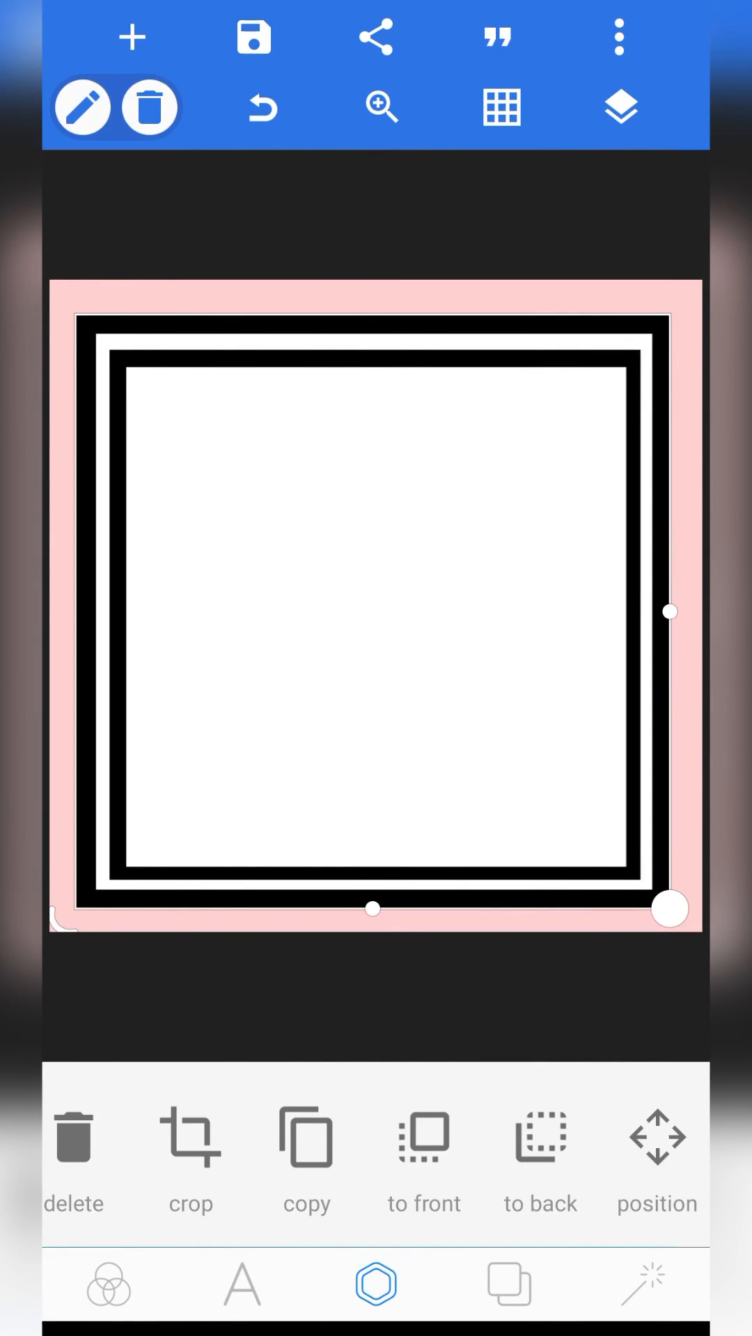
Enable remove-colour on the merged frame so its white areas show pink.
scroll("right", 3)
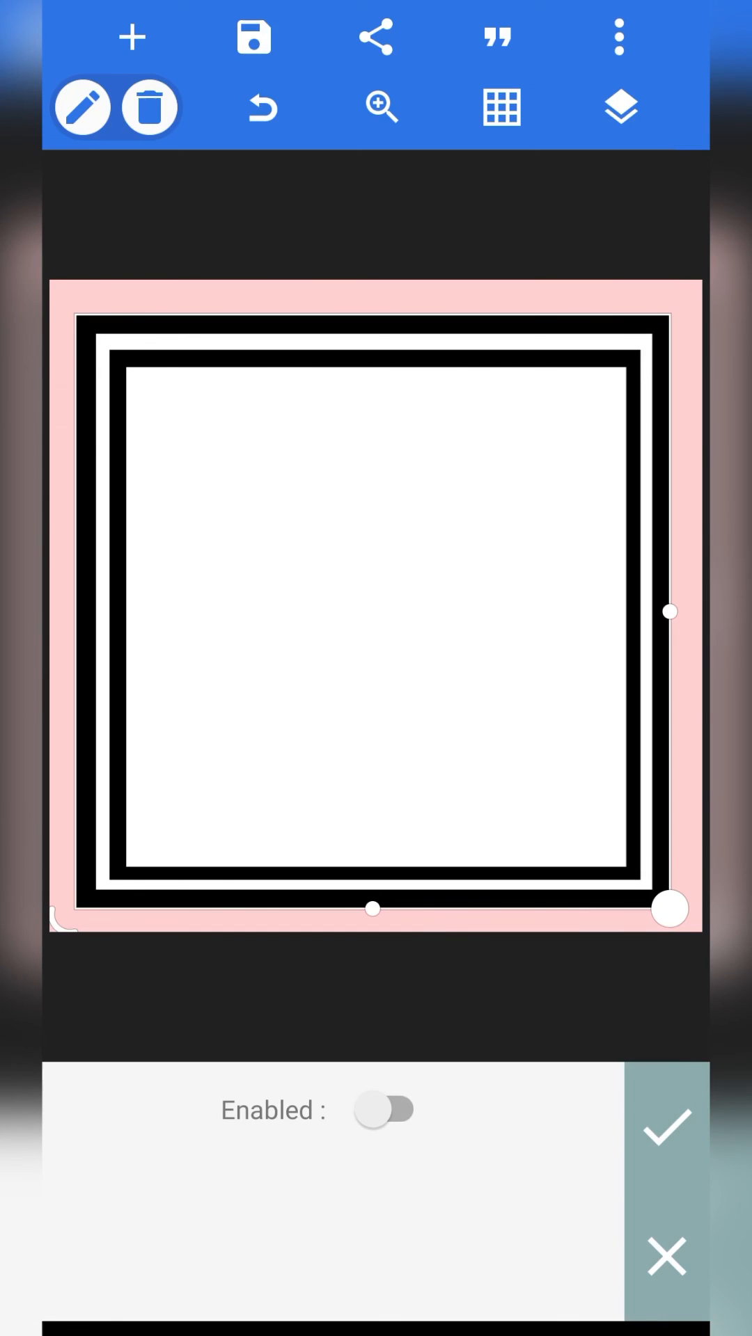
left_click(382, 1109)
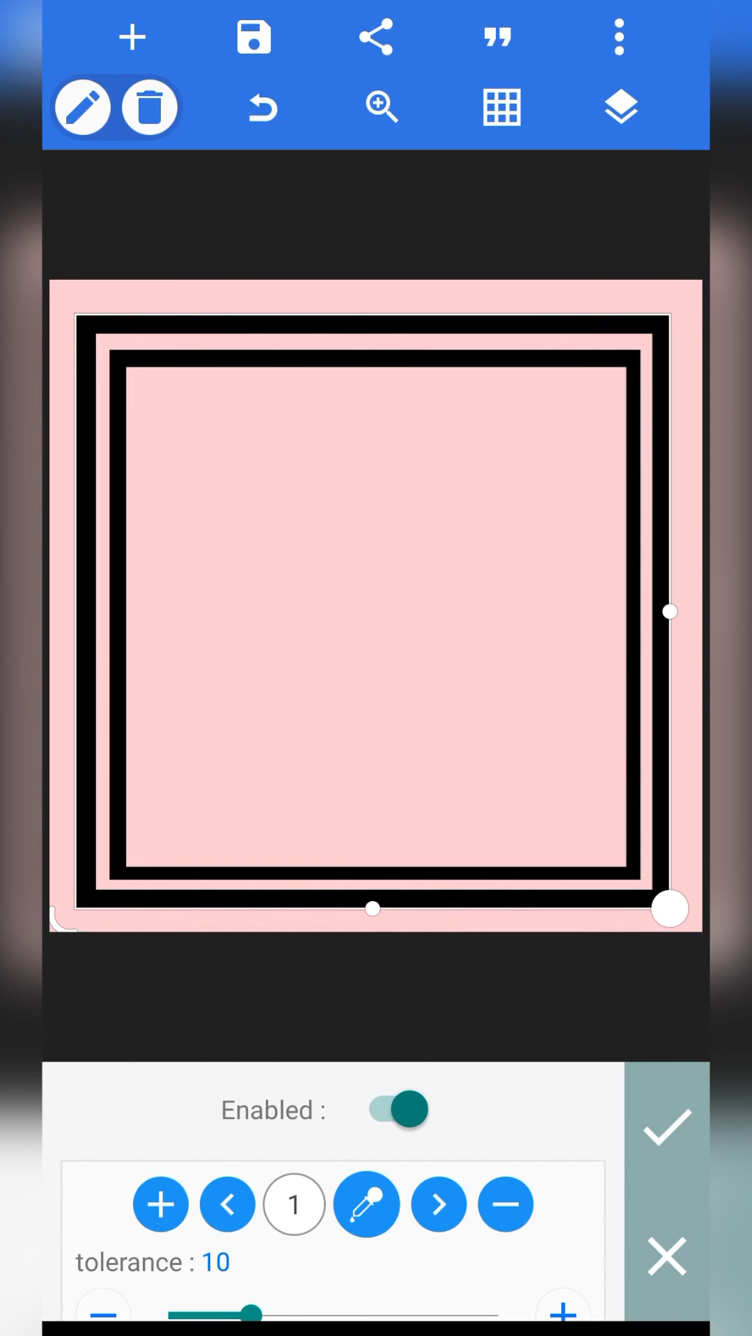